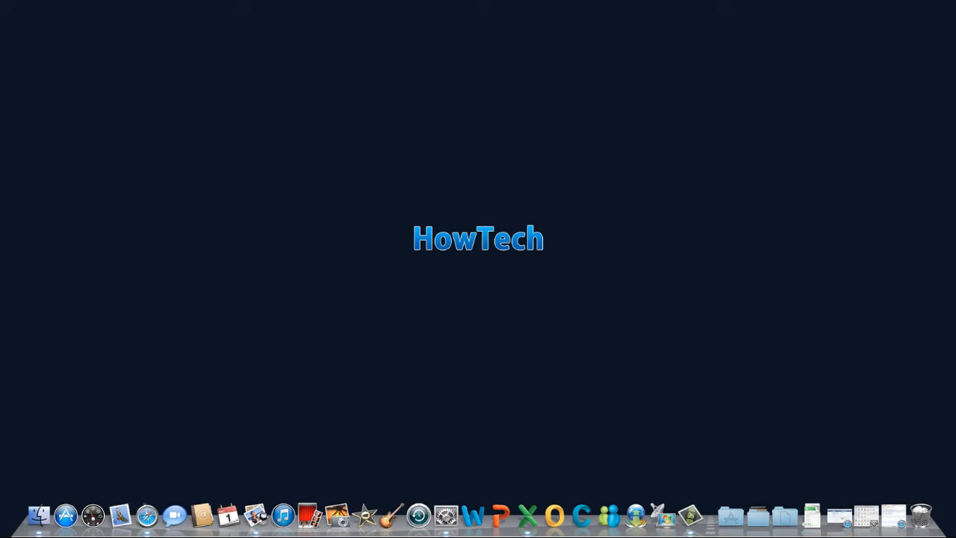
# - Open Cinema.ppt and start Save as Movie, named Cinema Movie with Desktop as destination
pyautogui.click(96, 6)
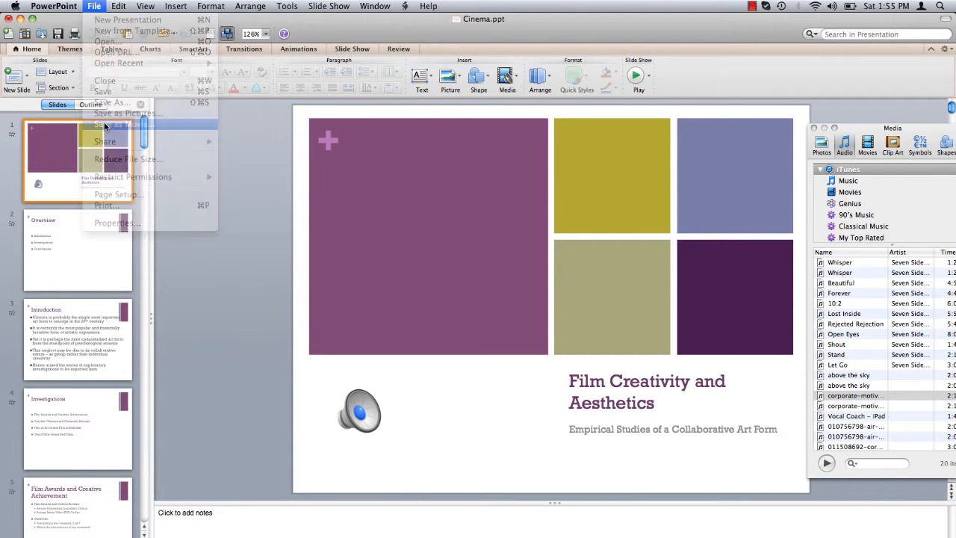
pyautogui.click(112, 122)
pyautogui.write('Cinema Movie')
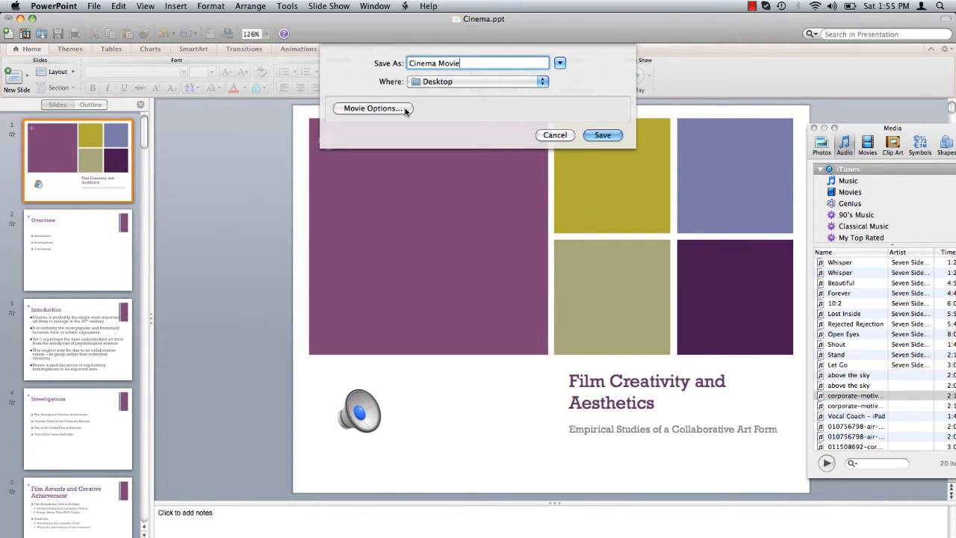
# - Export at 640×480 quality to the Desktop, then play Cinema Movie in QuickTime Player
pyautogui.click(373, 108)
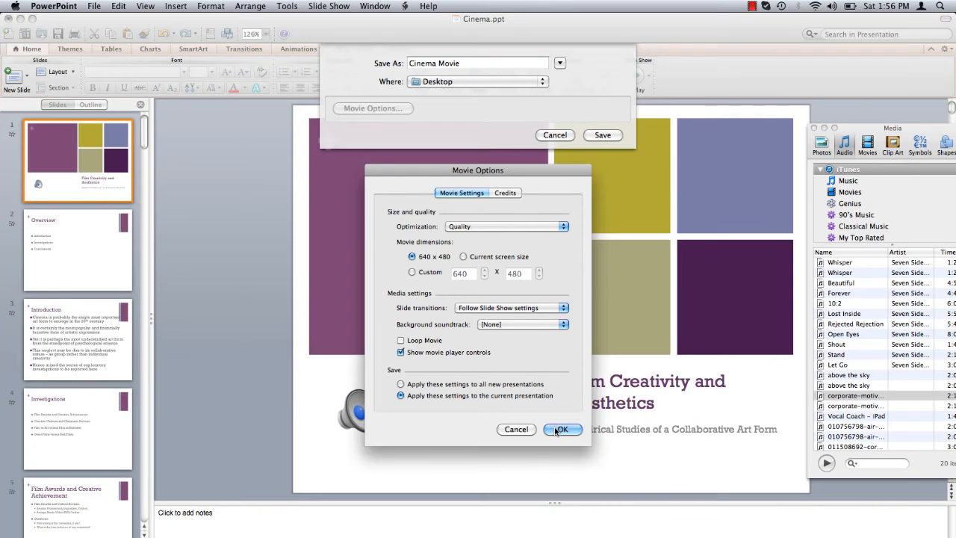
pyautogui.click(561, 429)
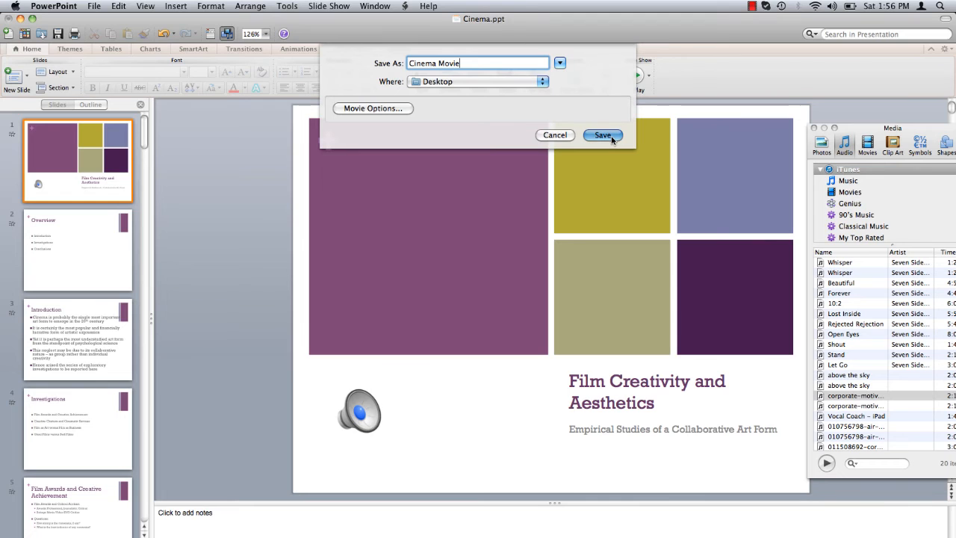
pyautogui.click(602, 134)
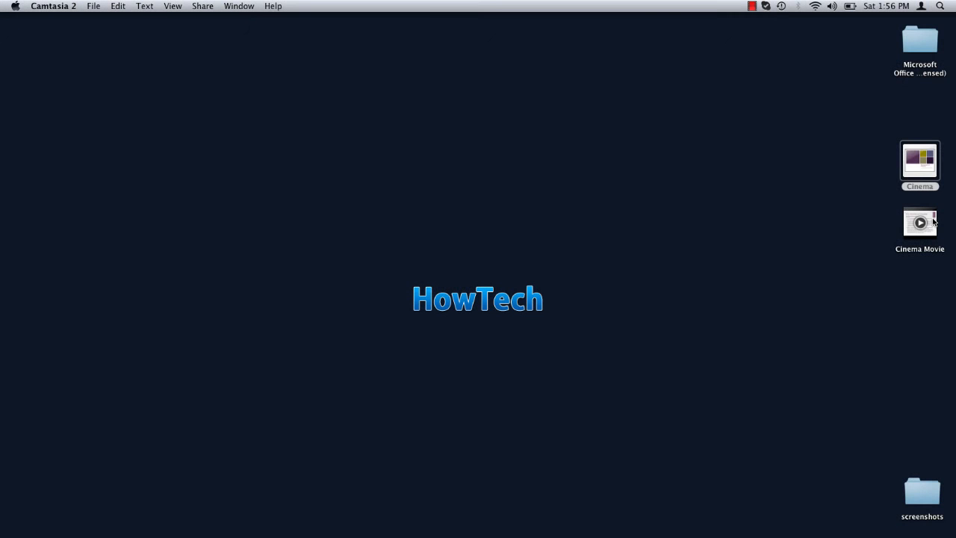
pyautogui.doubleClick(920, 221)
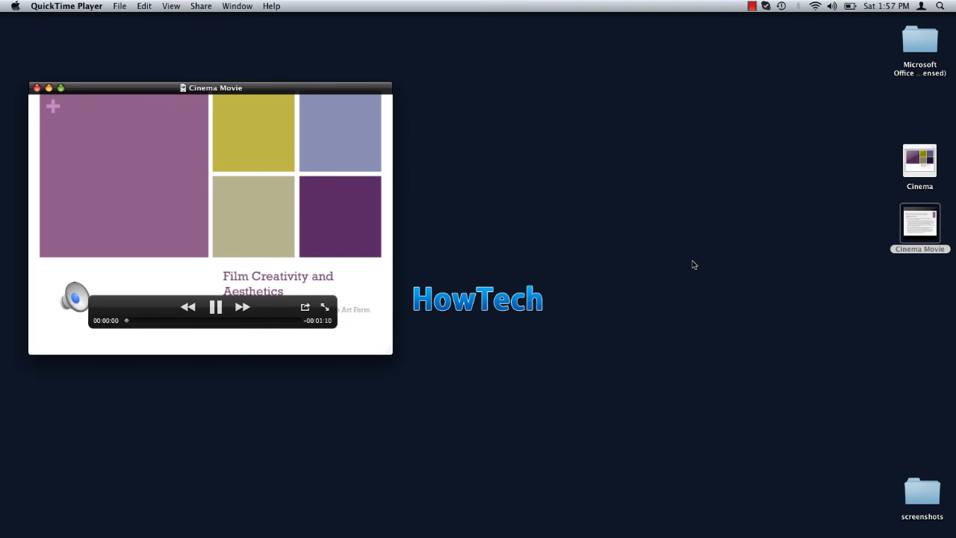